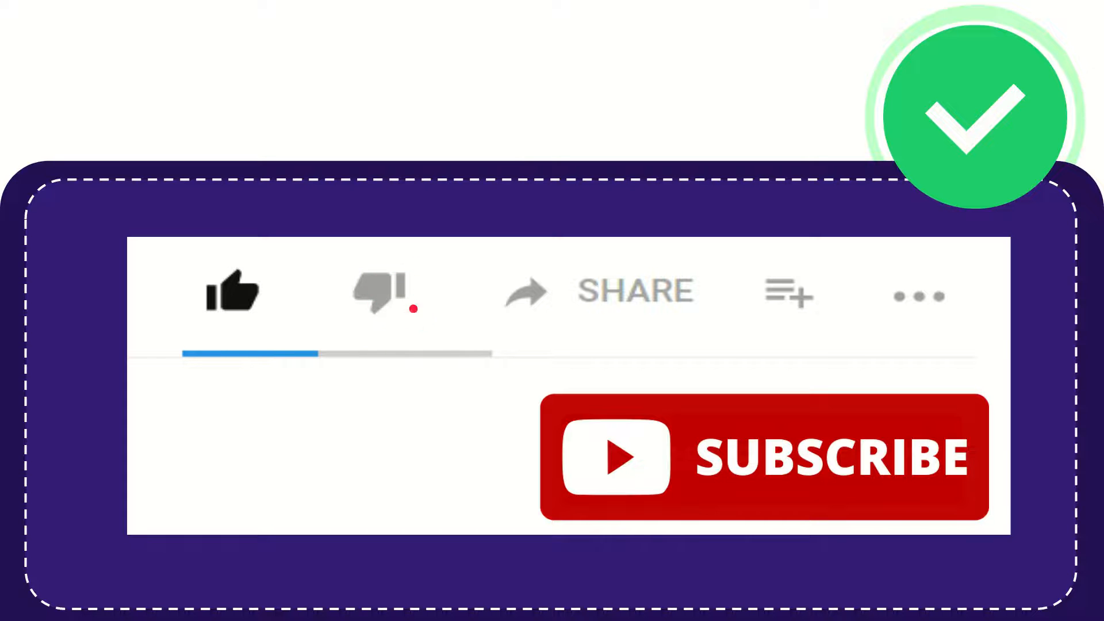
left_click(380, 301)
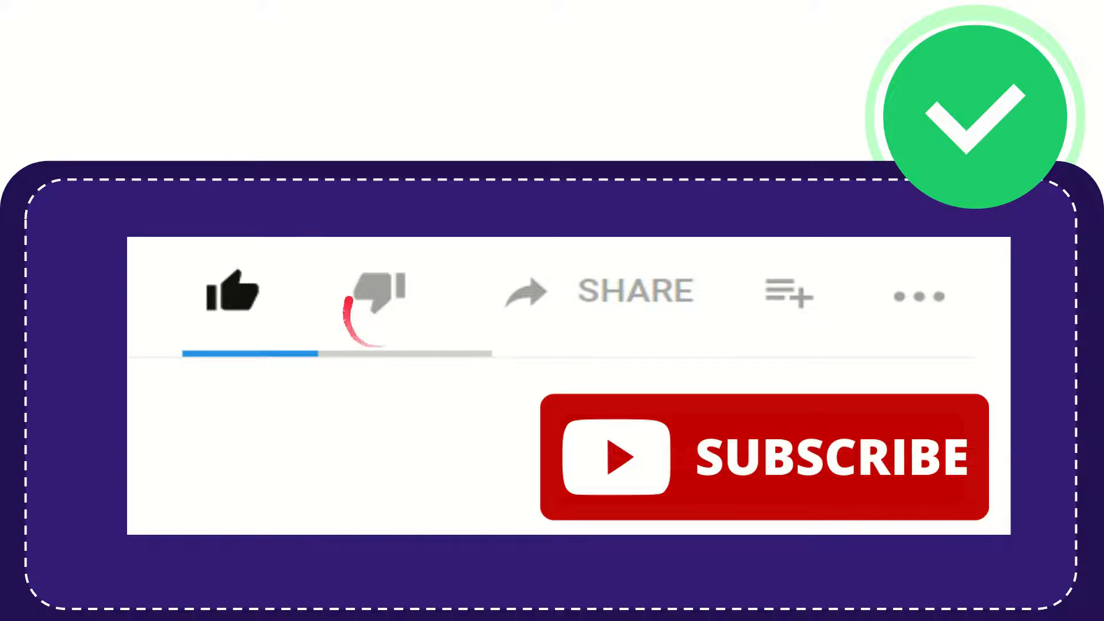